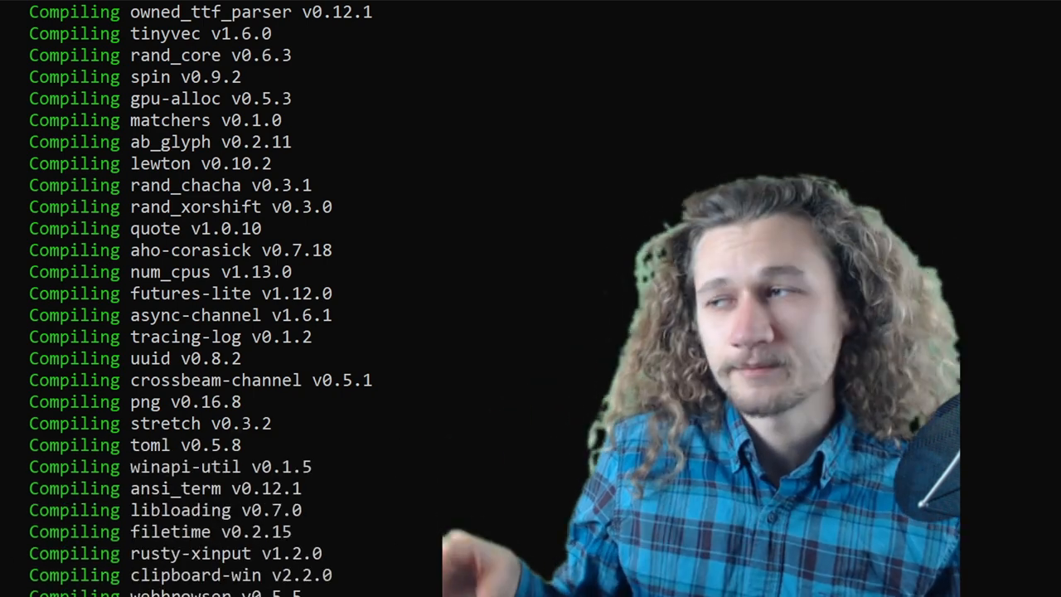
Build the Rust project with cargo so all dependency crates compile in the terminal
scroll(down, 3)
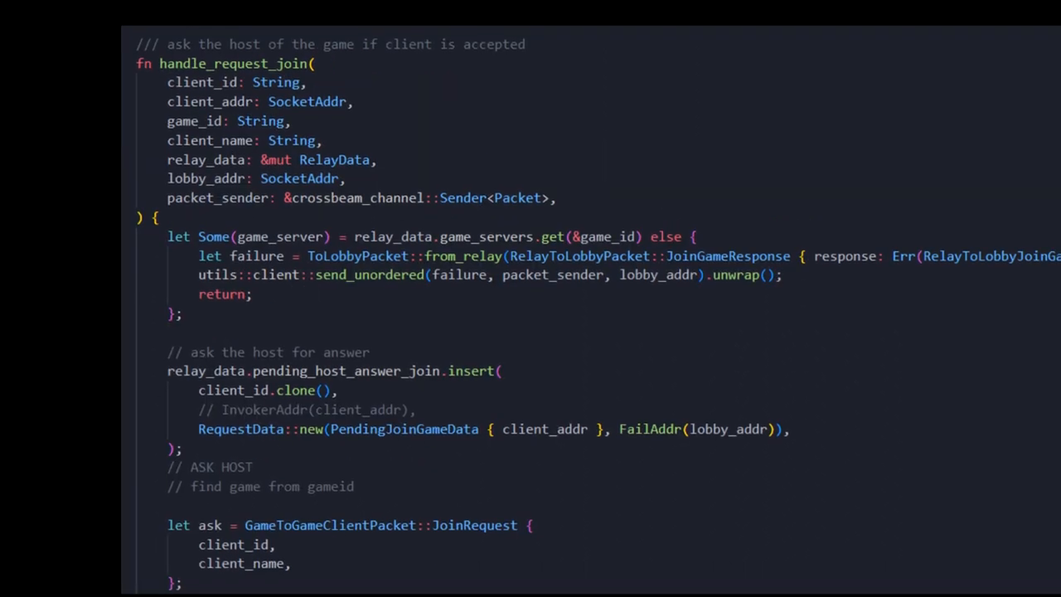
scroll(down, 3)
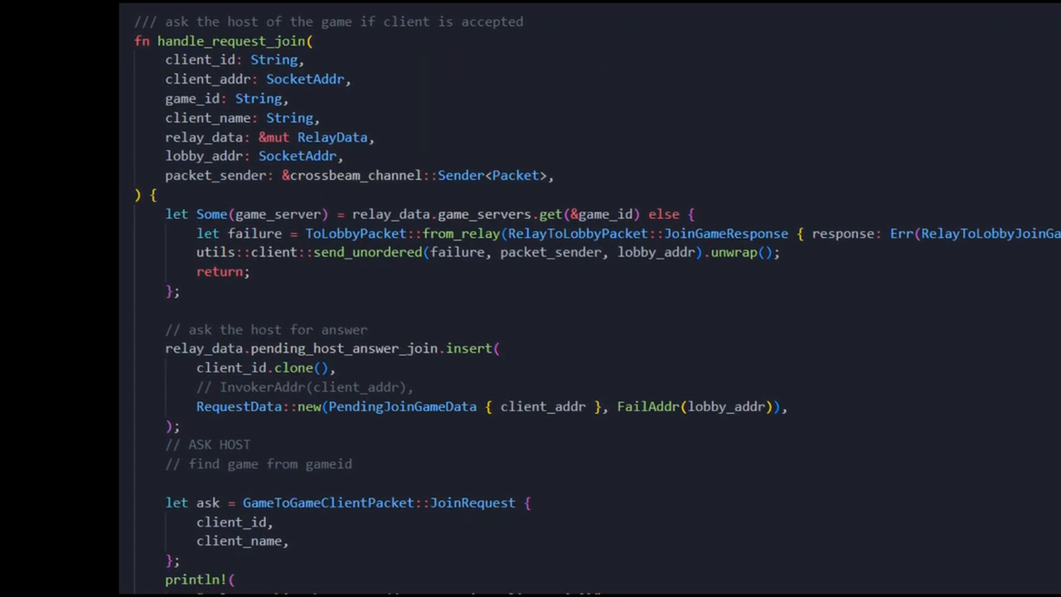
scroll(down, 3)
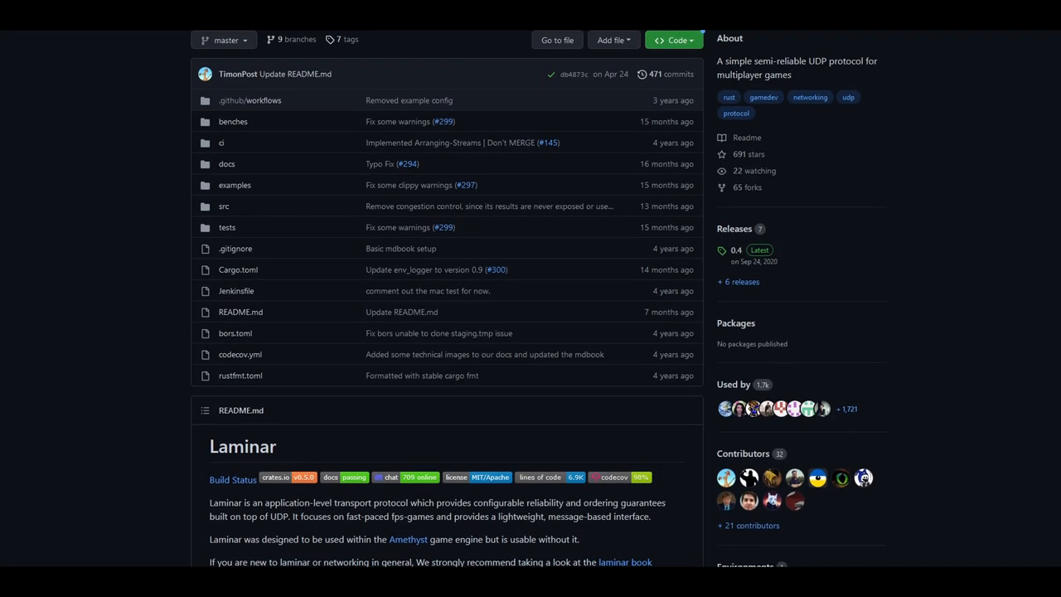
scroll(down, 3)
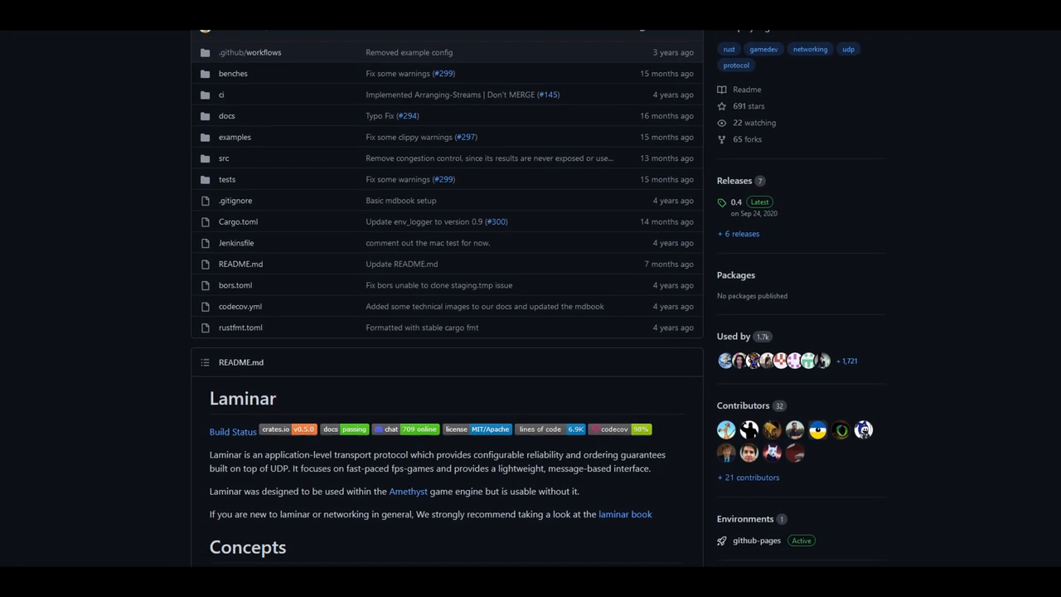
scroll(down, 3)
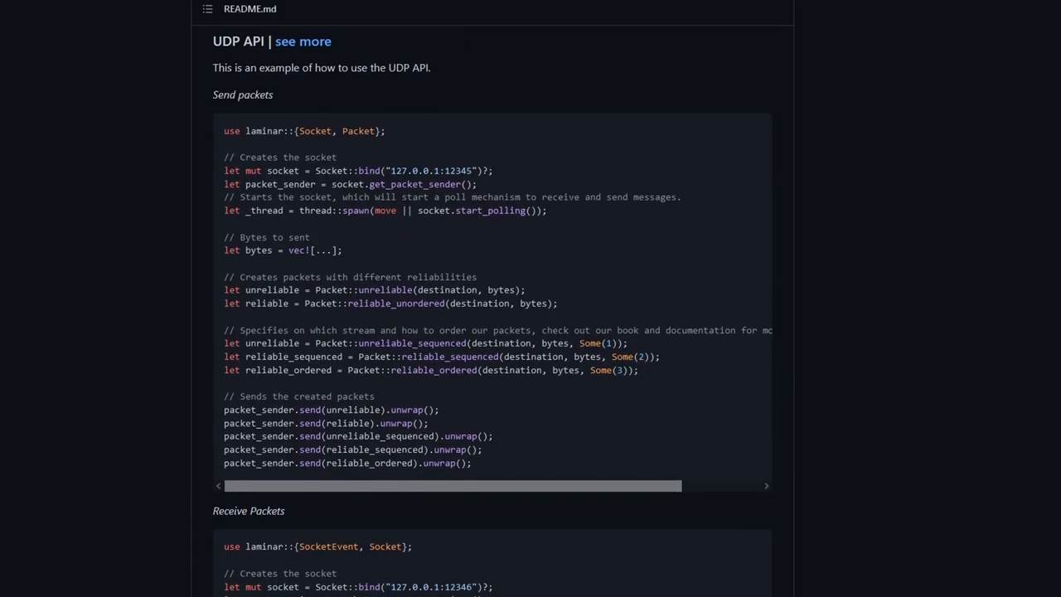
scroll(down, 3)
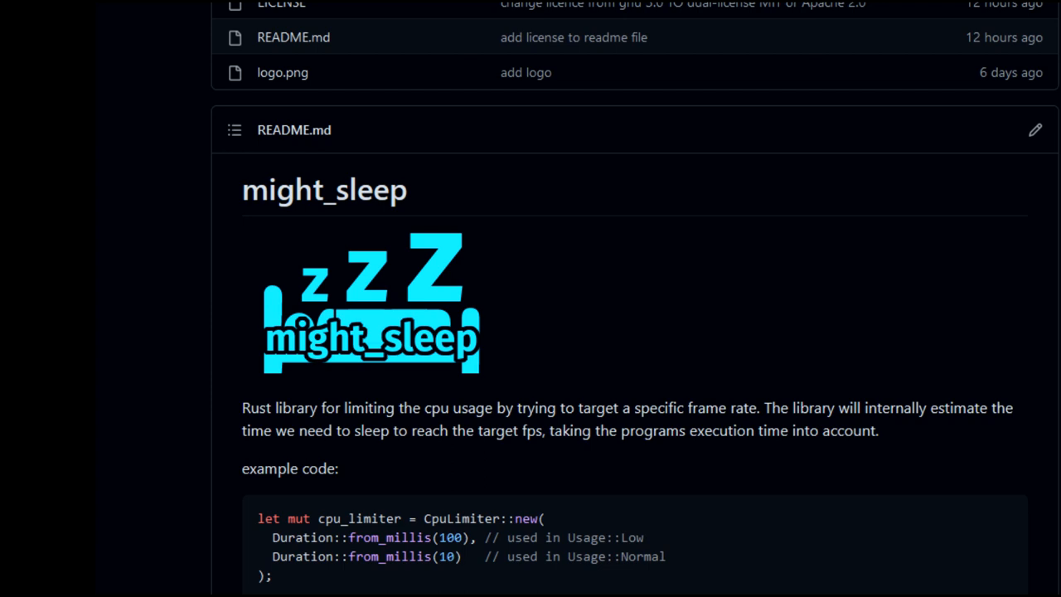
scroll(down, 3)
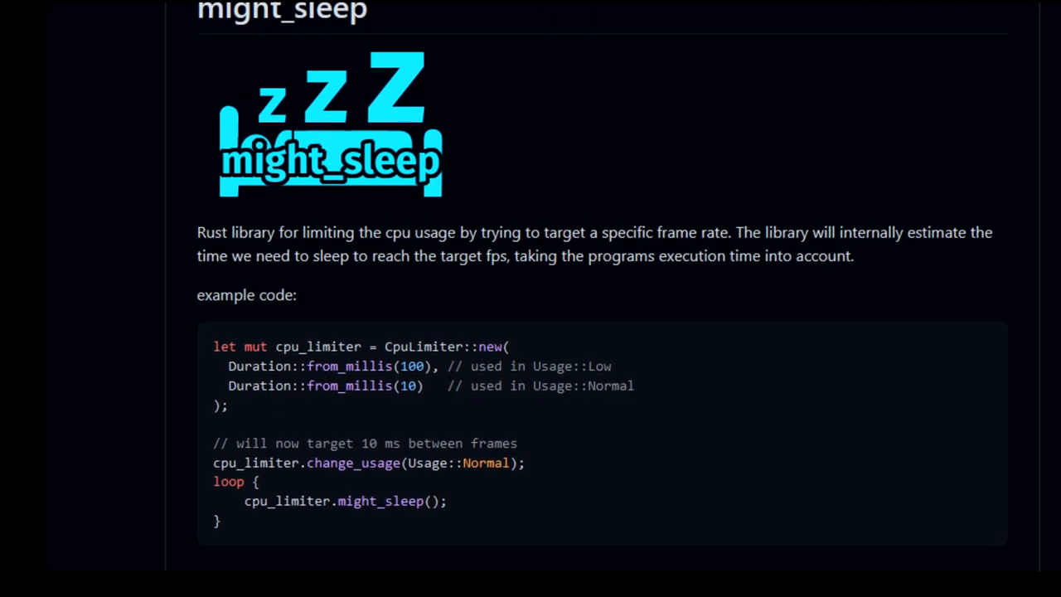
scroll(up, 3)
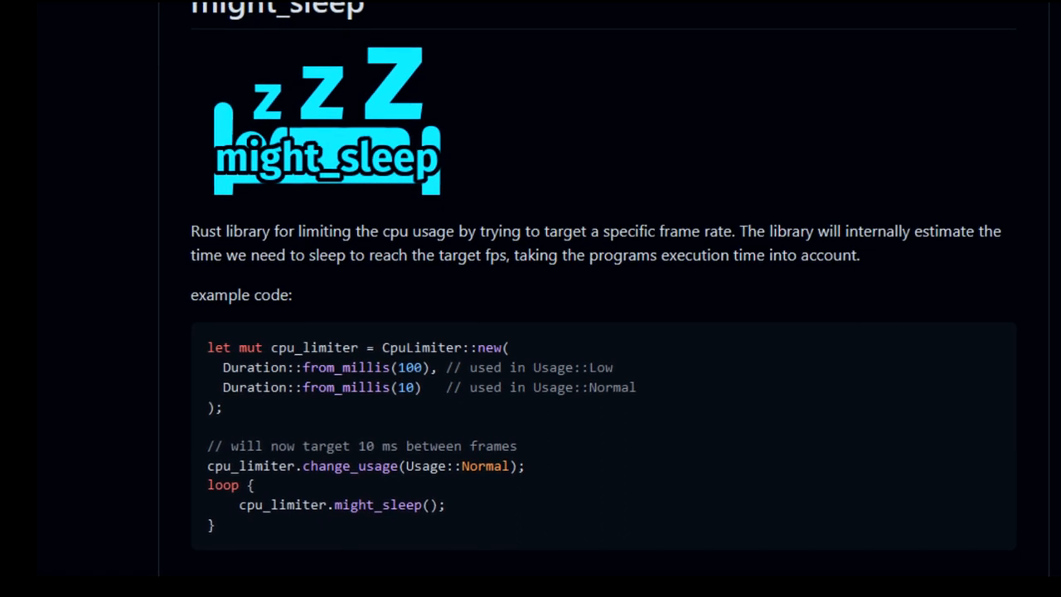
scroll(down, 3)
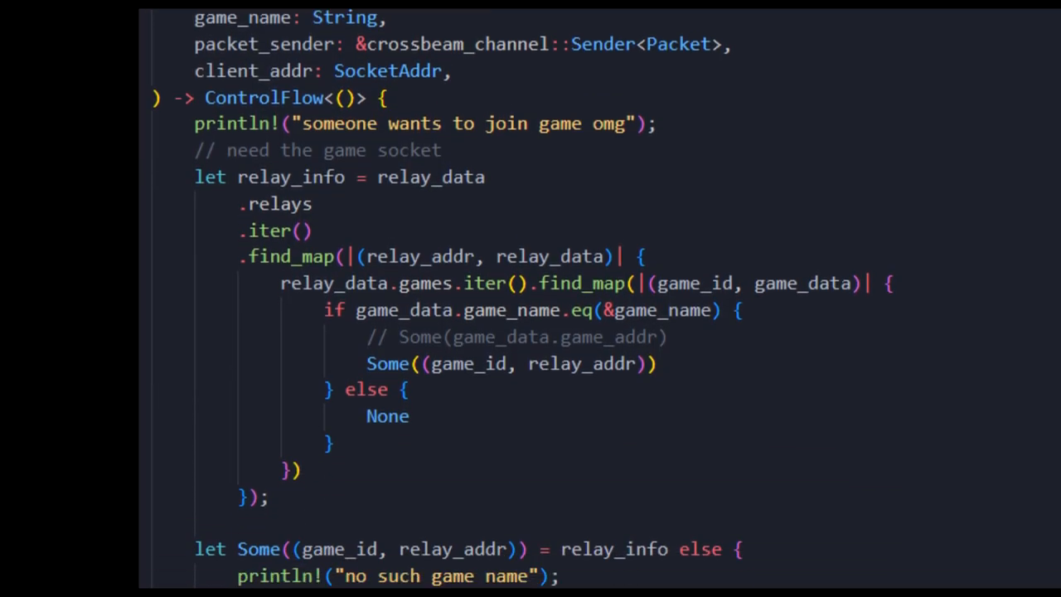
scroll(down, 3)
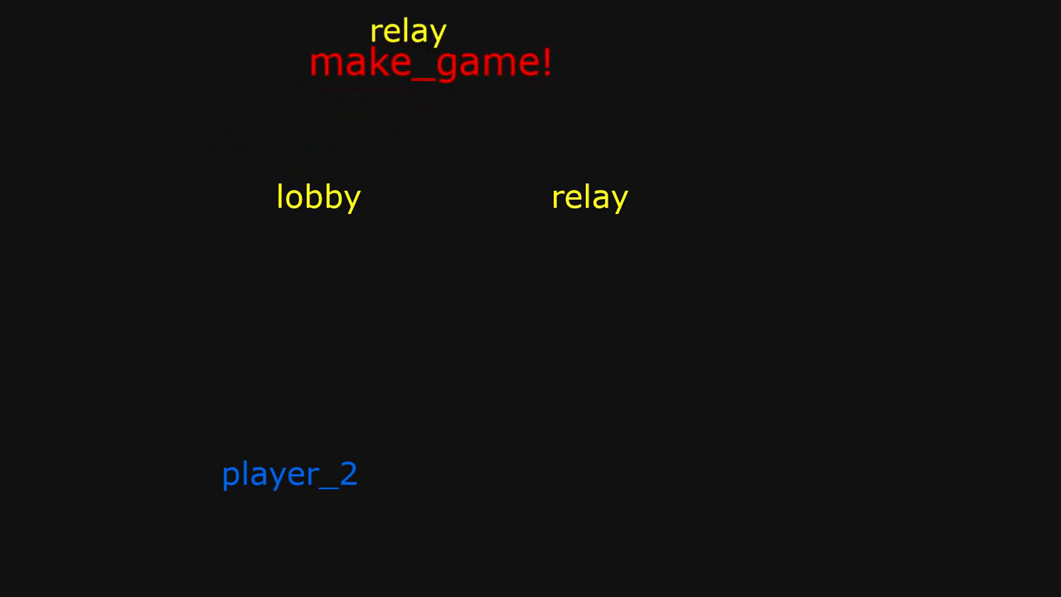
click(431, 60)
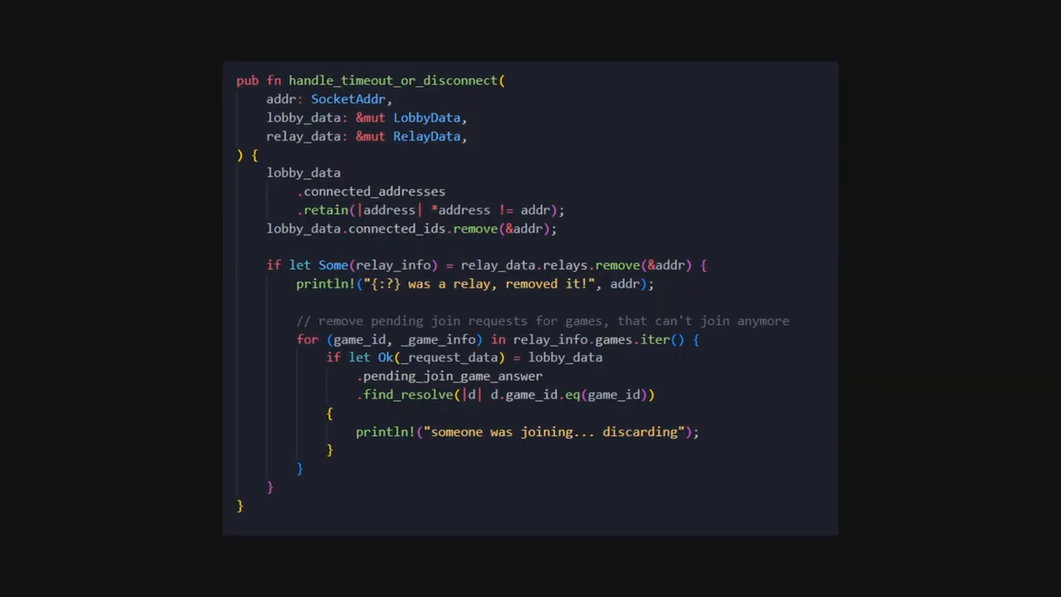
scroll(up, 3)
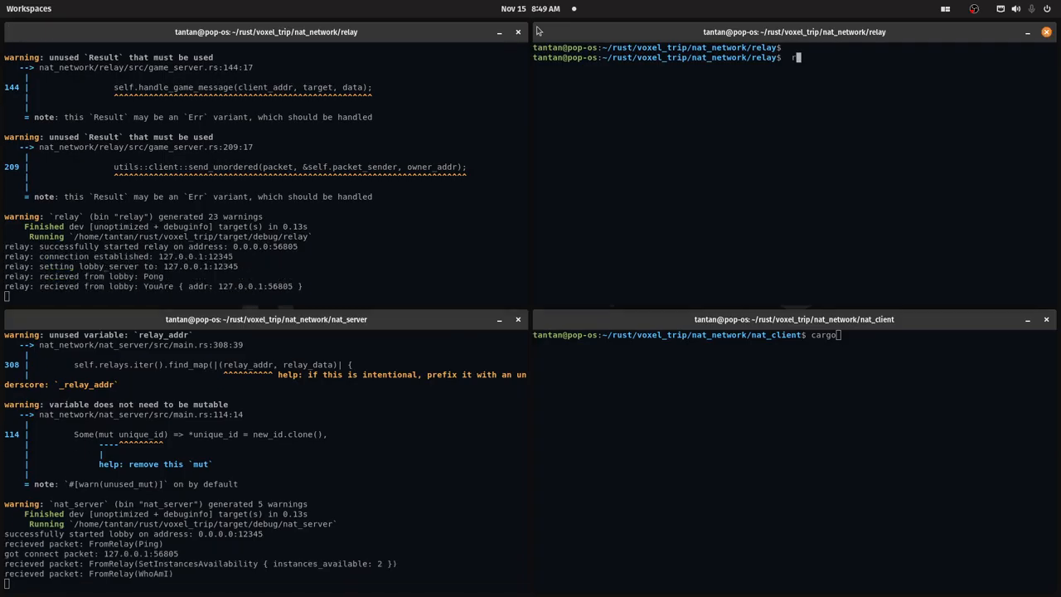
Change the spare shell into the nat_client folder and compose 'cargo r --example connect'
key(Return)
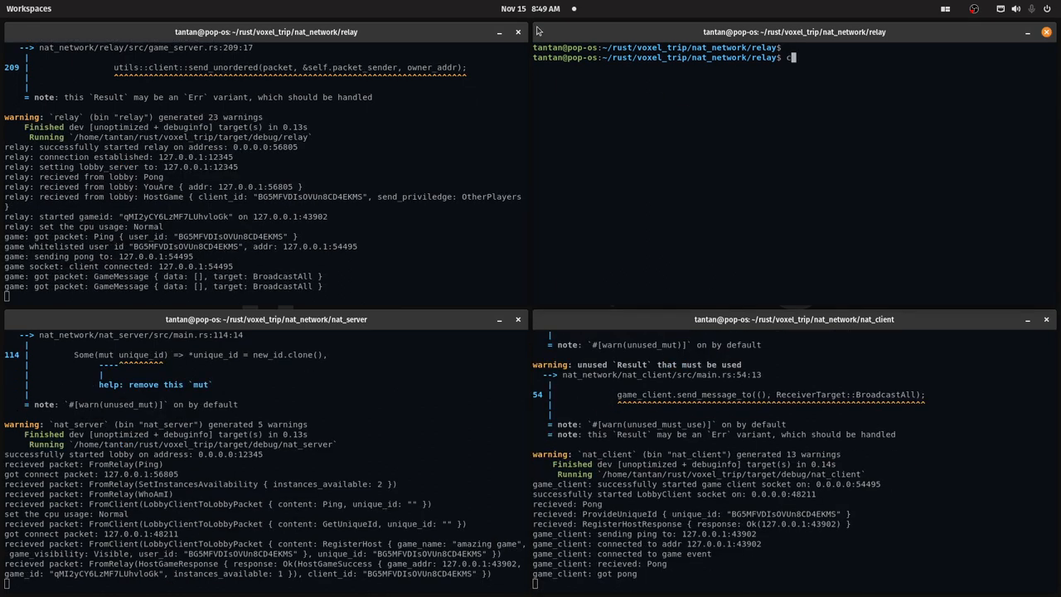
text(cd nat)
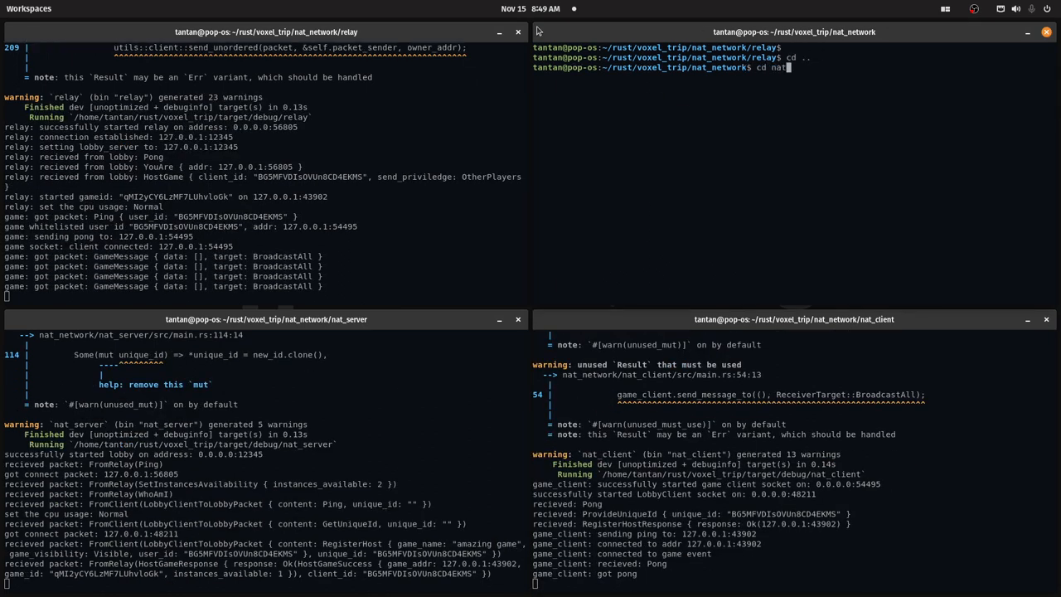
text(cargo)
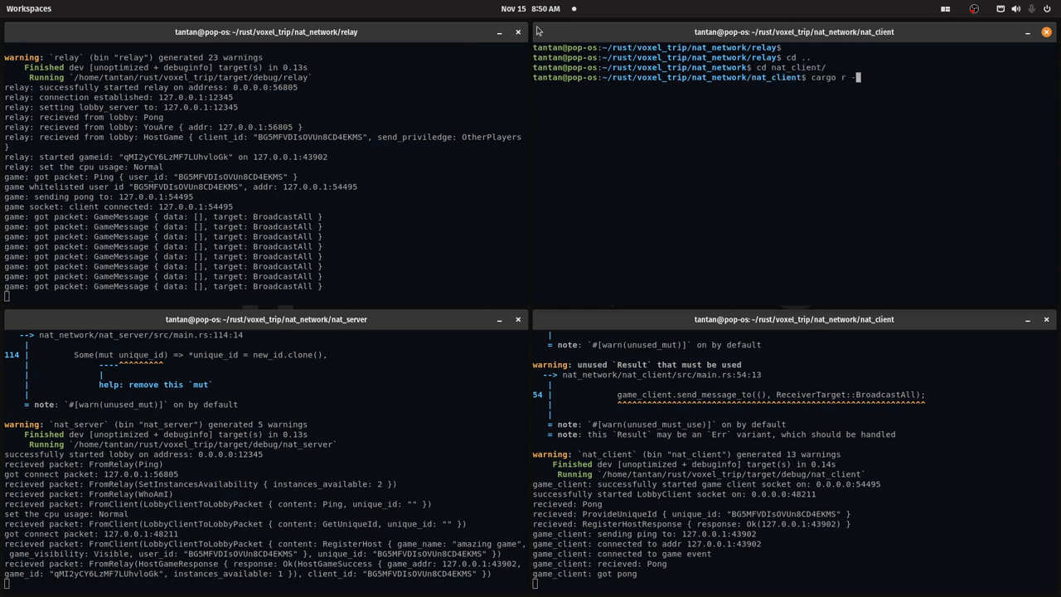
text(-example connec)
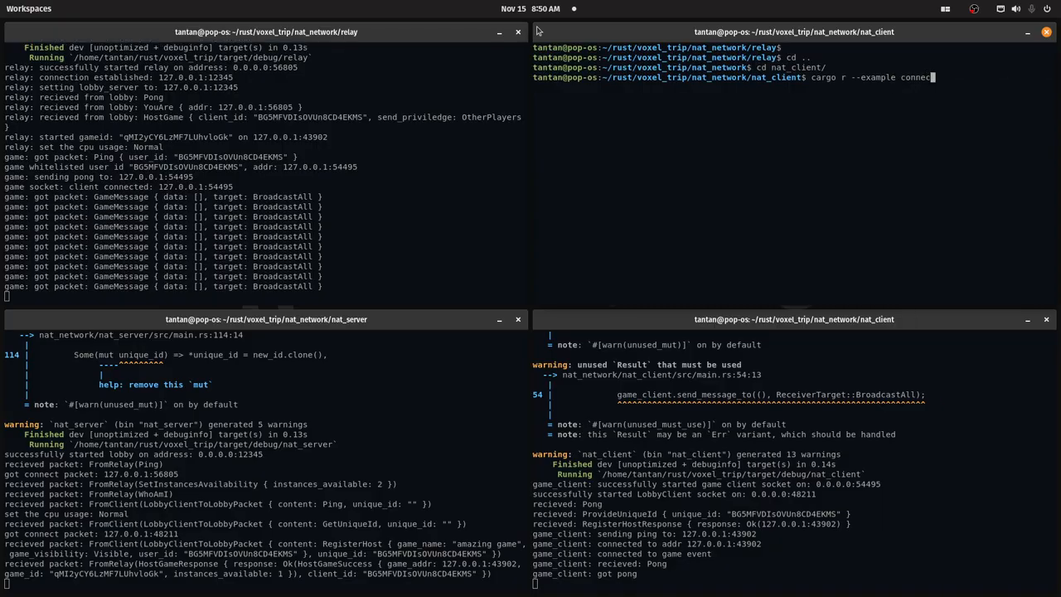